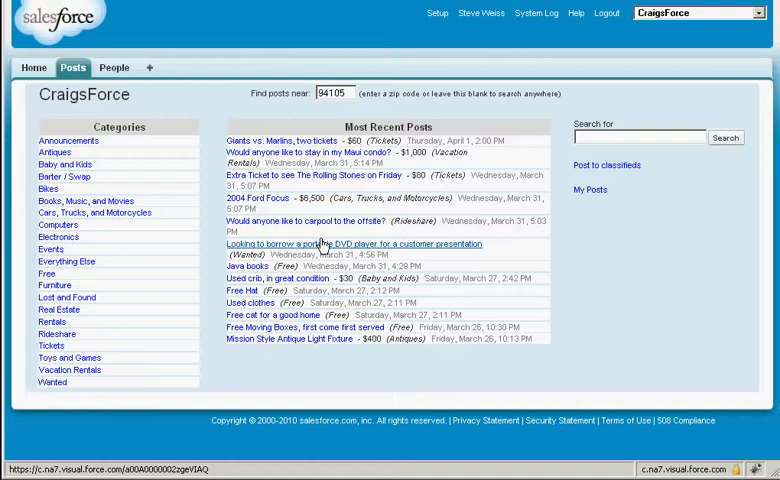
{"action": "mouse_move", "coordinate": [320, 220]}
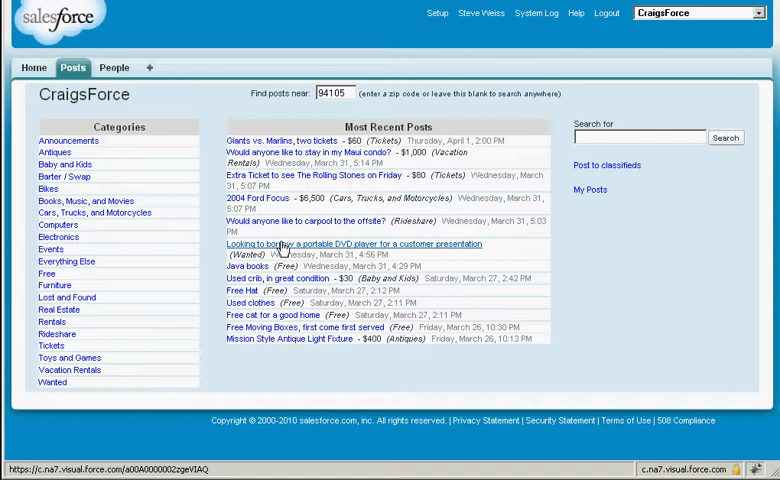
Start a new Baby and Kids classified titled Graco infant seat for sale with price 30.
{"action": "left_click", "coordinate": [356, 244]}
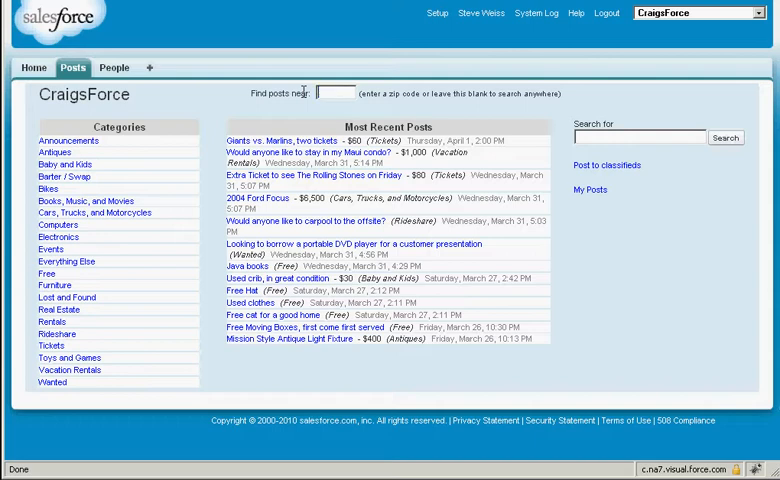
{"action": "mouse_move", "coordinate": [624, 266]}
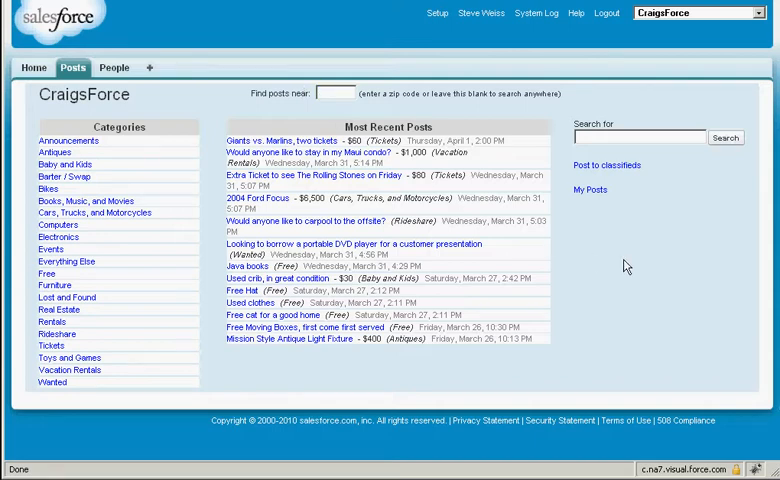
{"action": "mouse_move", "coordinate": [604, 250]}
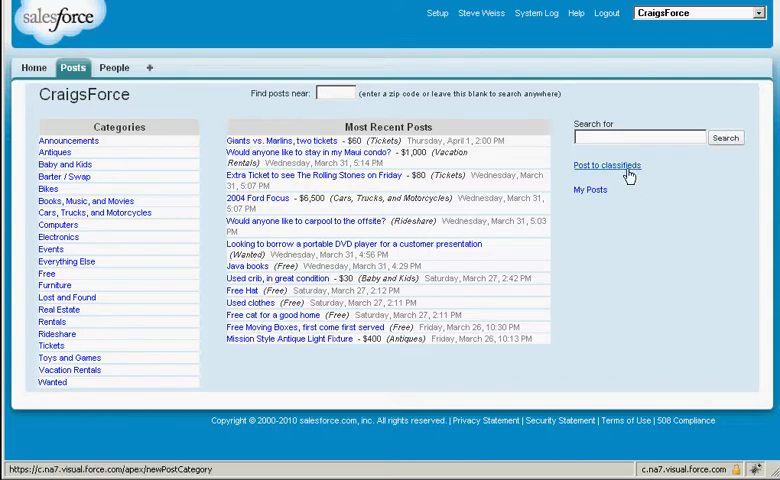
{"action": "left_click", "coordinate": [608, 164]}
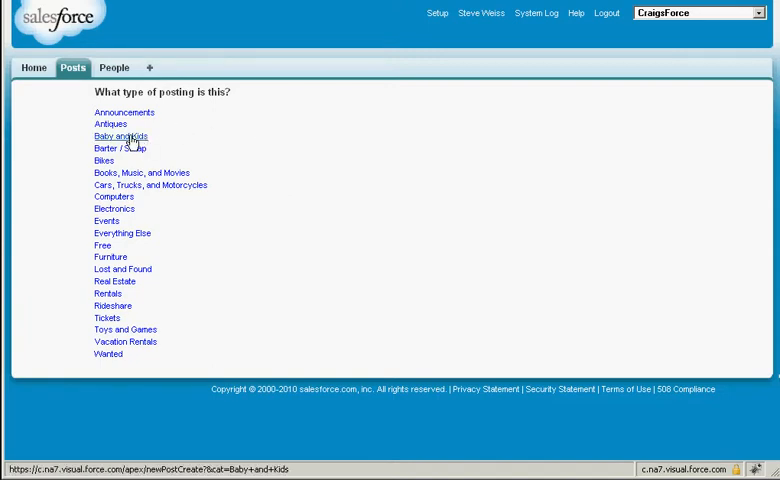
{"action": "left_click", "coordinate": [120, 136]}
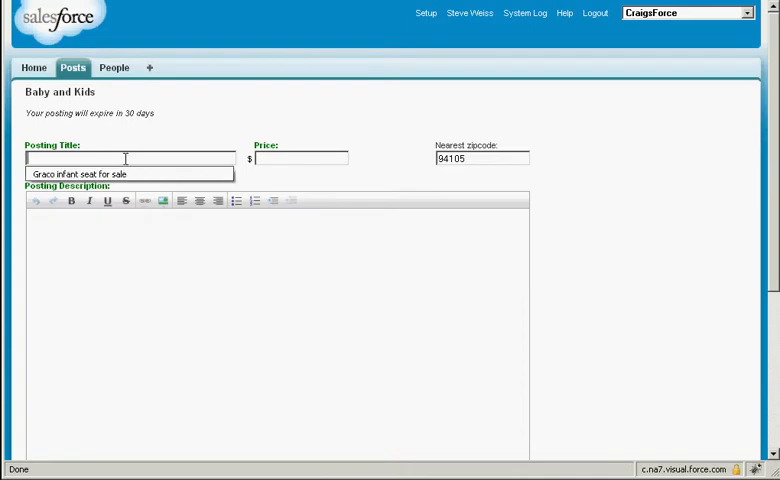
{"action": "left_click", "coordinate": [130, 172]}
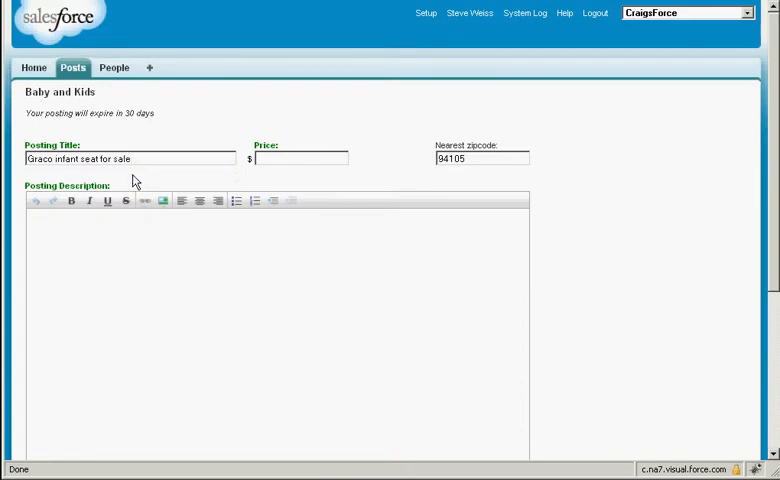
{"action": "left_click", "coordinate": [300, 158]}
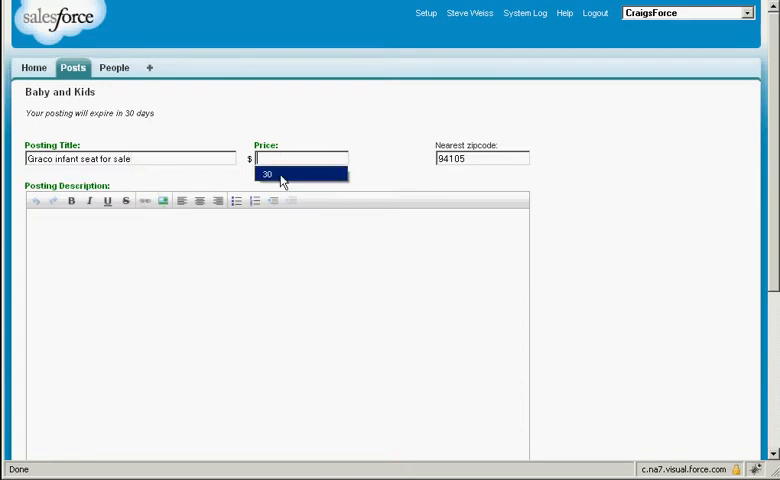
Write the description 'Here it is' and insert the infantseat.jpg photo into it.
{"action": "left_click", "coordinate": [268, 174]}
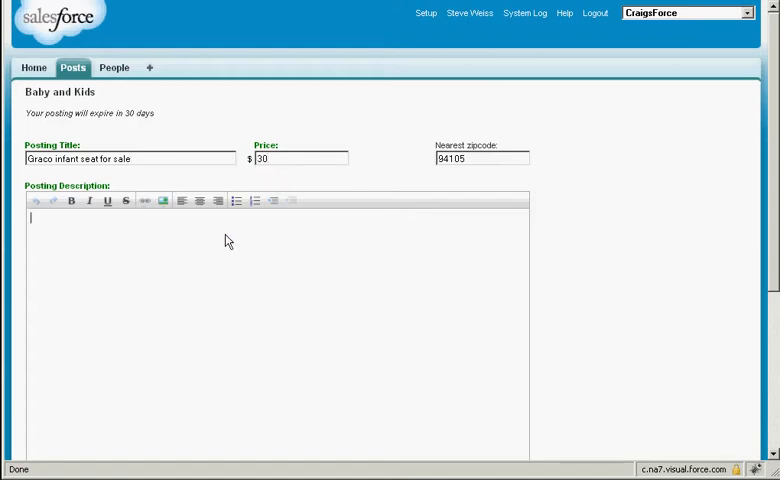
{"action": "type", "text": "Here it is!"}
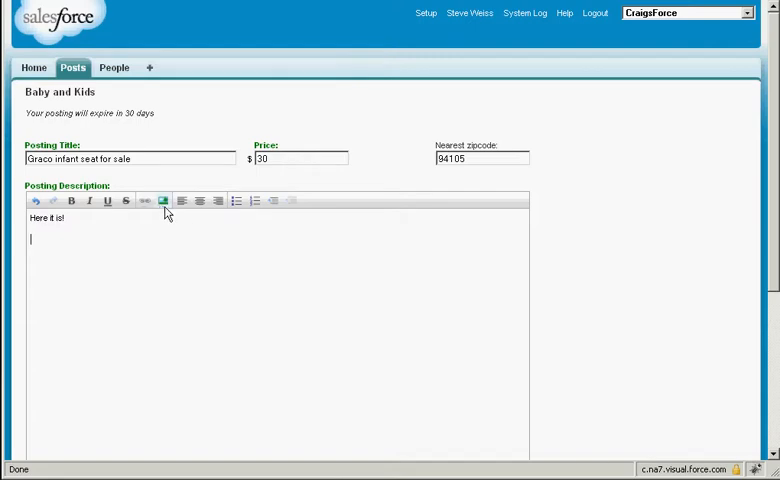
{"action": "left_click", "coordinate": [164, 200]}
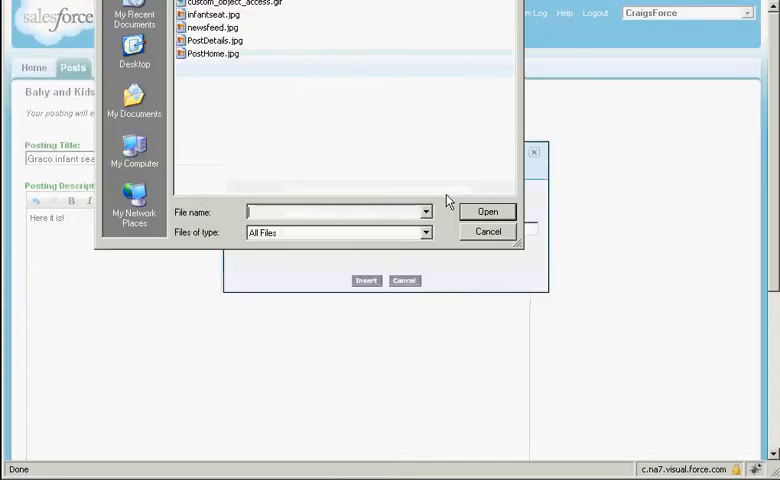
{"action": "left_click", "coordinate": [488, 212]}
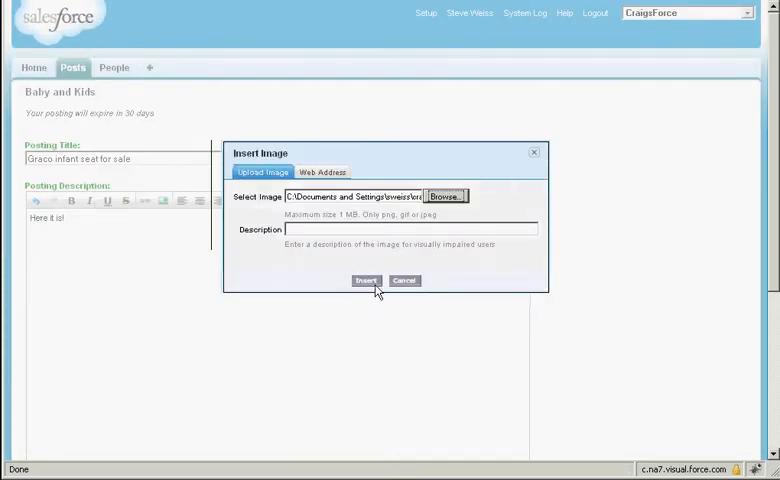
{"action": "left_click", "coordinate": [366, 280]}
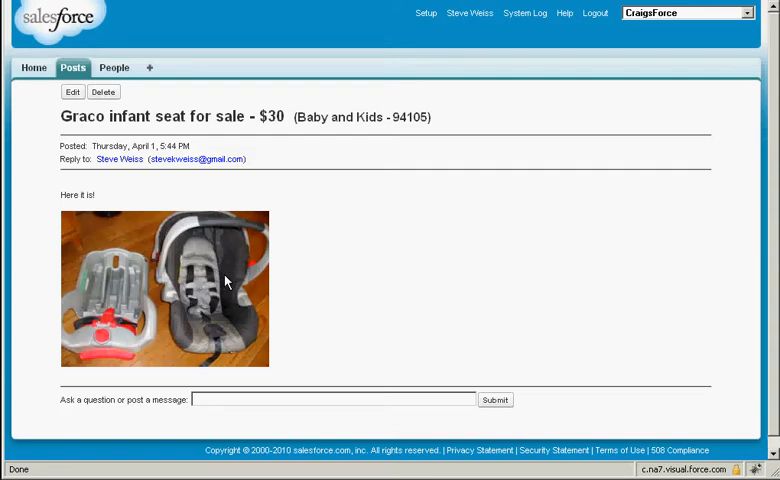
{"action": "mouse_move", "coordinate": [120, 160]}
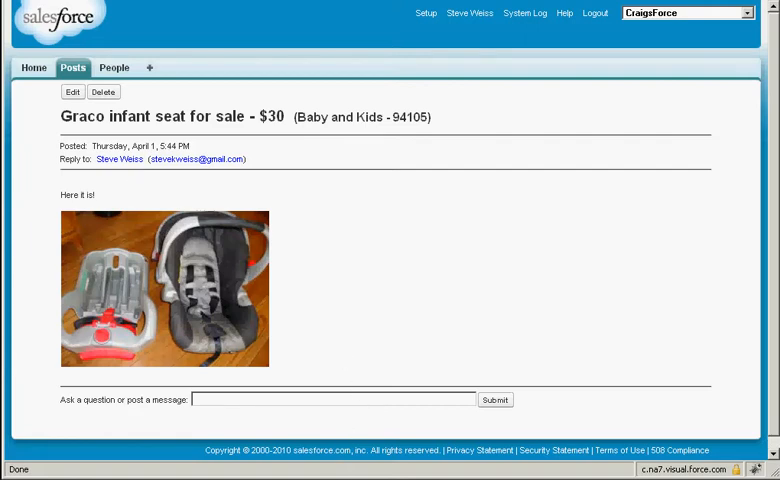
Refresh the Home Chatter feed and bring up the Graco infant seat post.
{"action": "left_click", "coordinate": [34, 68]}
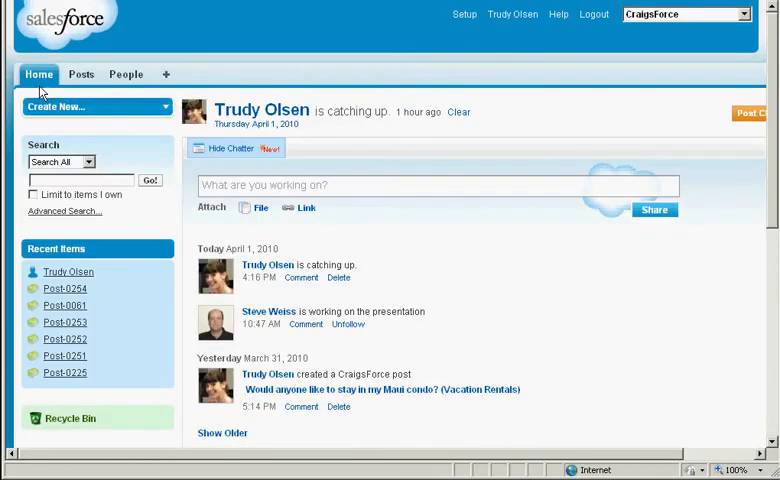
{"action": "left_click", "coordinate": [38, 74]}
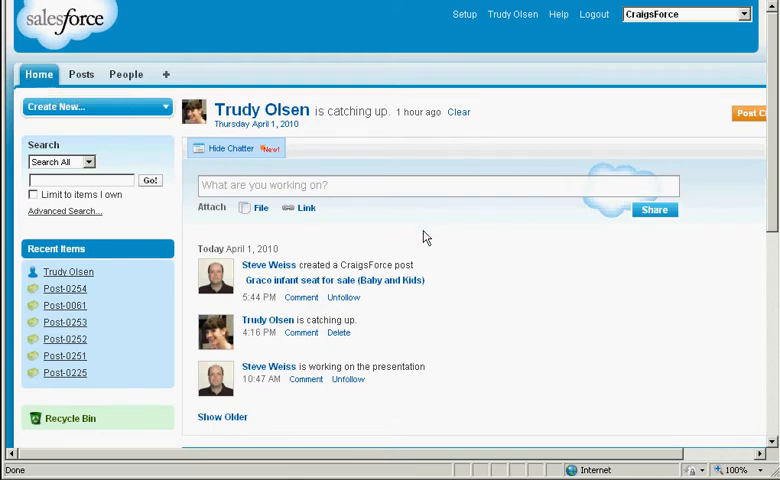
{"action": "mouse_move", "coordinate": [310, 280]}
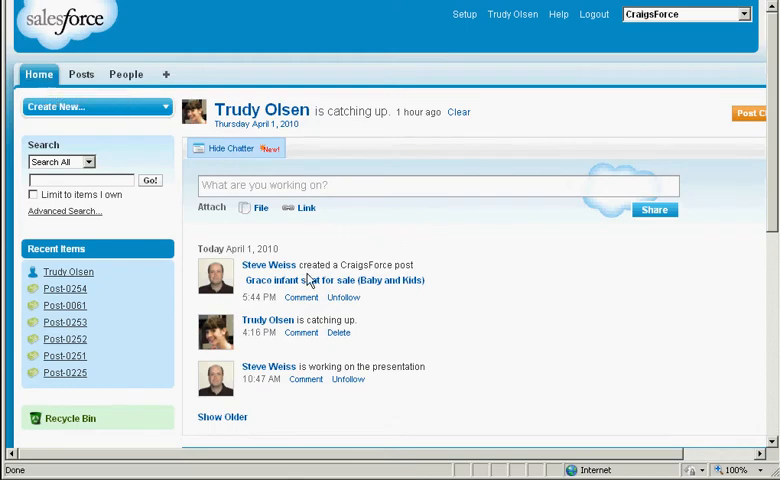
{"action": "mouse_move", "coordinate": [358, 290]}
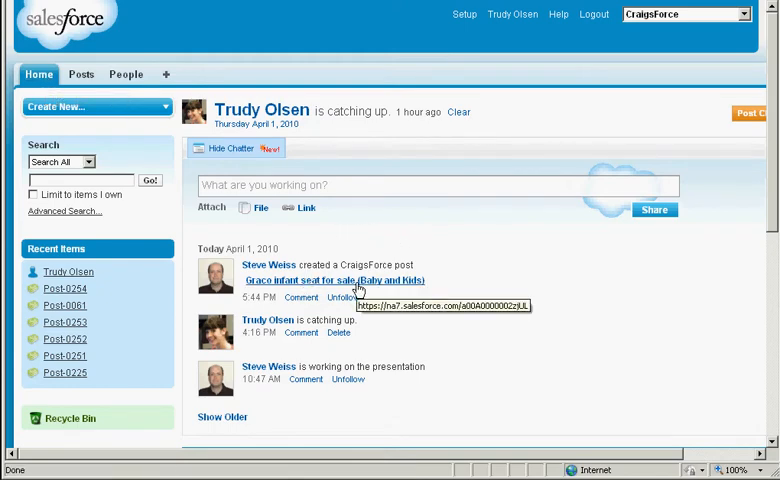
{"action": "left_click", "coordinate": [334, 280]}
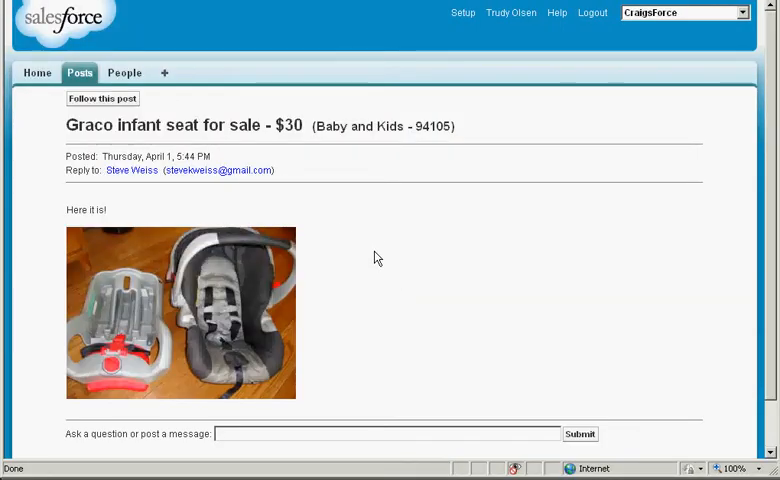
{"action": "mouse_move", "coordinate": [366, 316]}
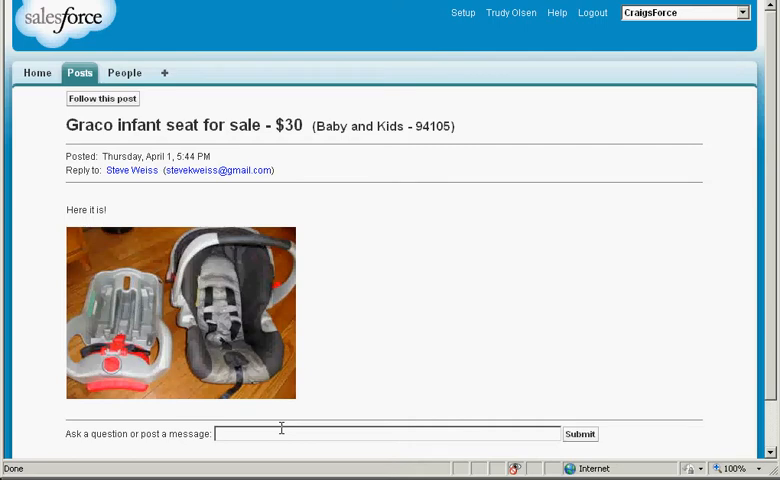
Post the question asking whether this seat is the one that was recalled.
{"action": "type", "text": "Is t"}
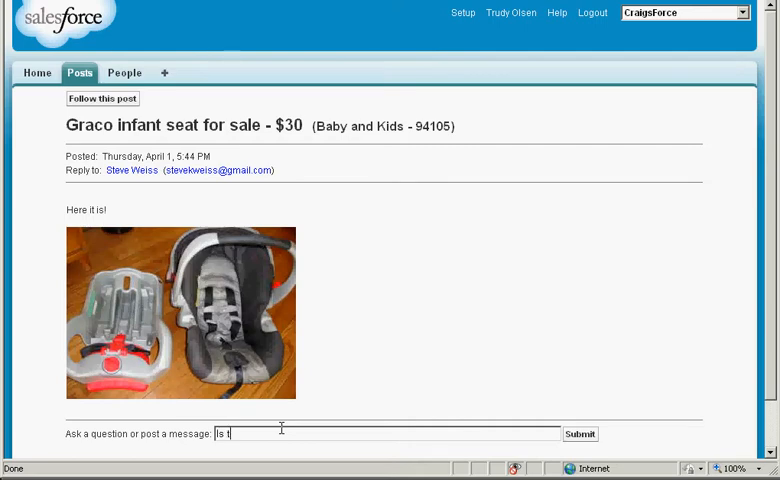
{"action": "type", "text": "his the one that was recalled?"}
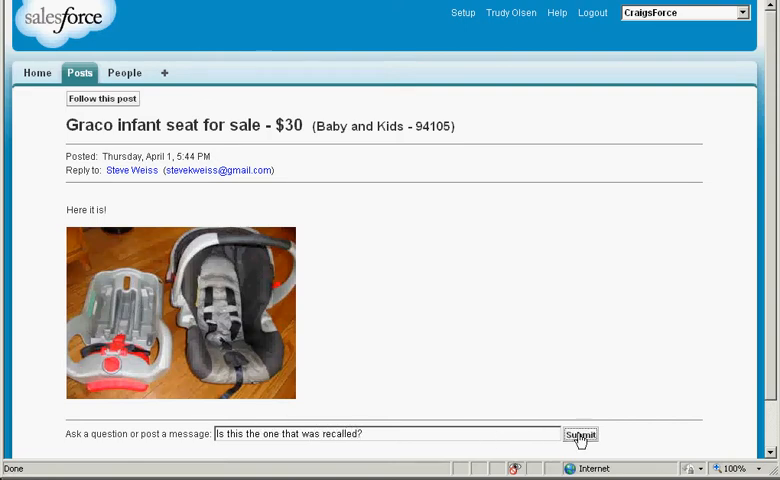
{"action": "left_click", "coordinate": [580, 434]}
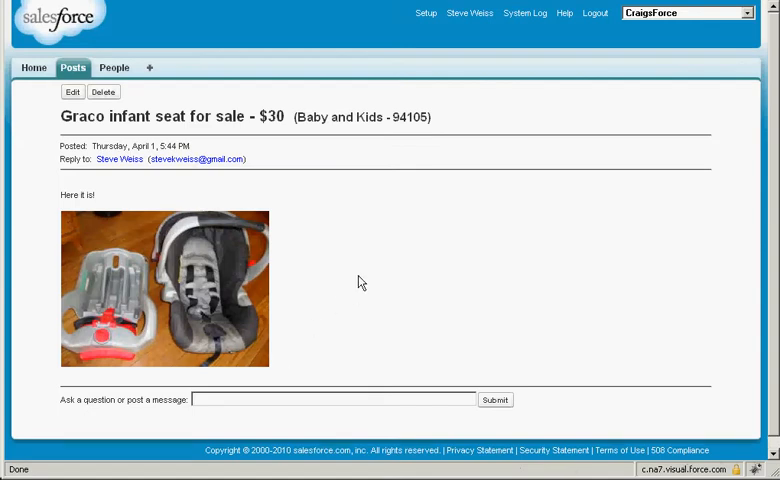
Reply 'No, that was another model.' under the recall question and go to the post.
{"action": "left_click", "coordinate": [32, 68]}
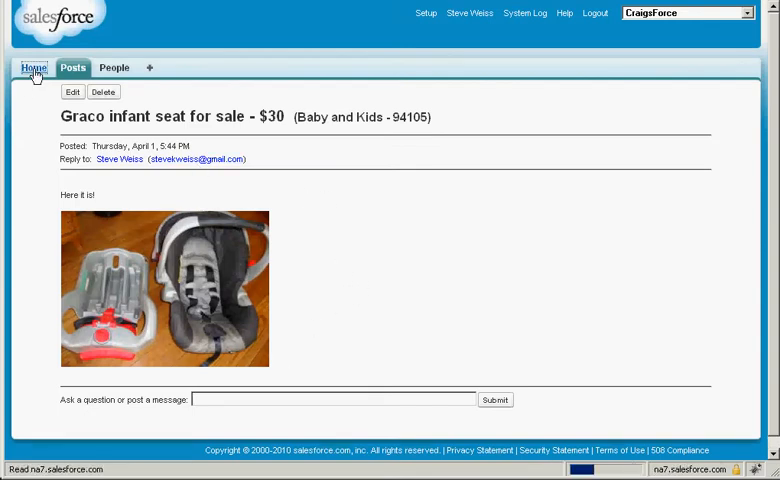
{"action": "left_click", "coordinate": [32, 68]}
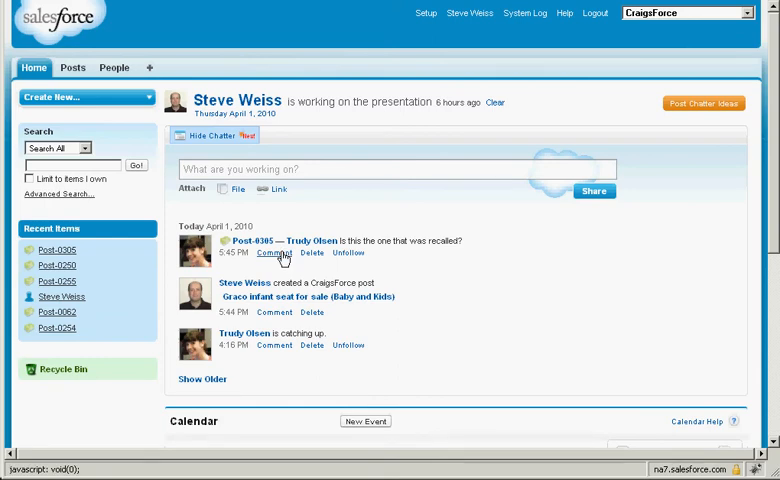
{"action": "left_click", "coordinate": [272, 252]}
{"action": "type", "text": "No, that was another"}
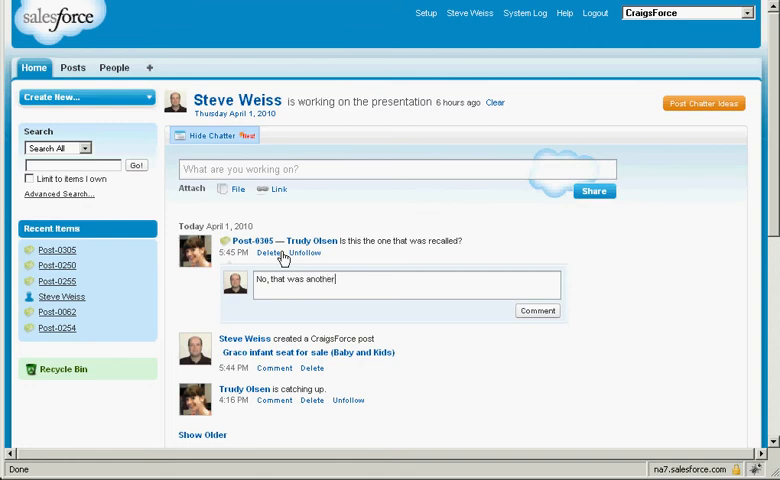
{"action": "type", "text": "model."}
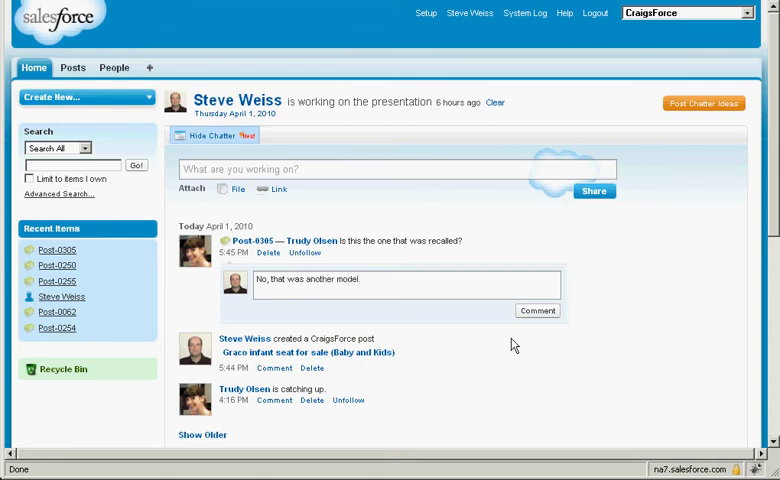
{"action": "left_click", "coordinate": [538, 310]}
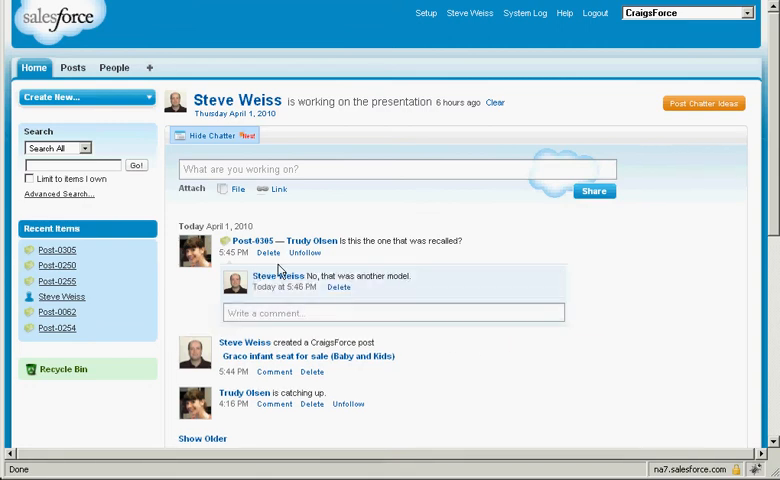
{"action": "left_click", "coordinate": [304, 356]}
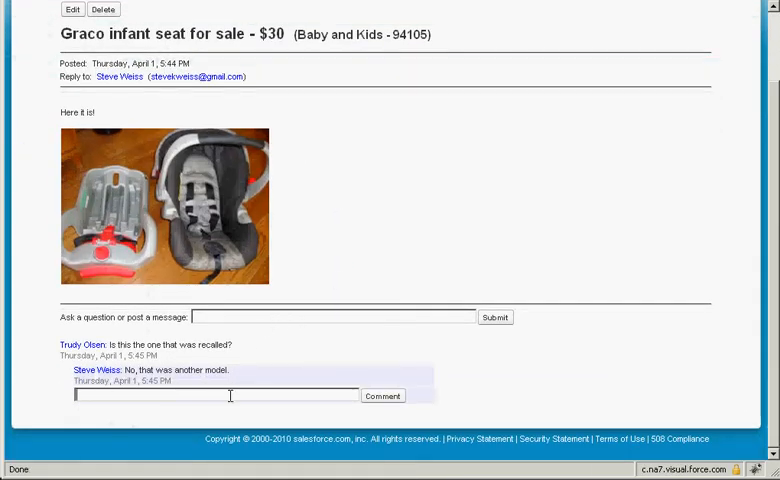
Add the short follow-up reply 'No..' in the recall-question thread.
{"action": "type", "text": "No.."}
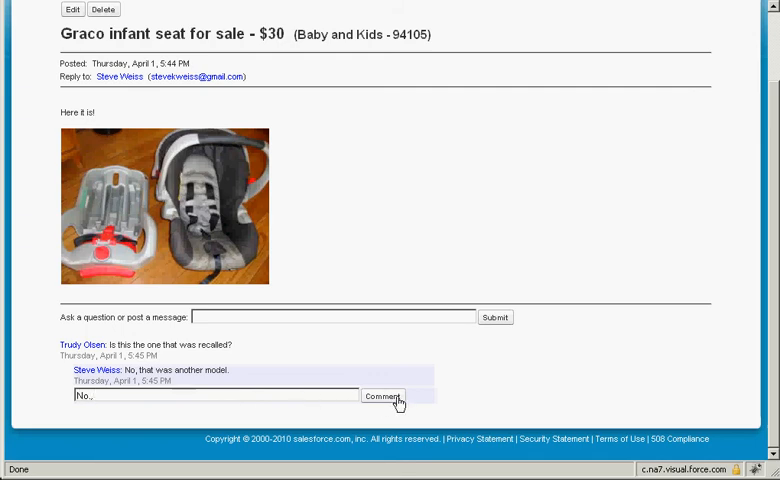
{"action": "left_click", "coordinate": [382, 396]}
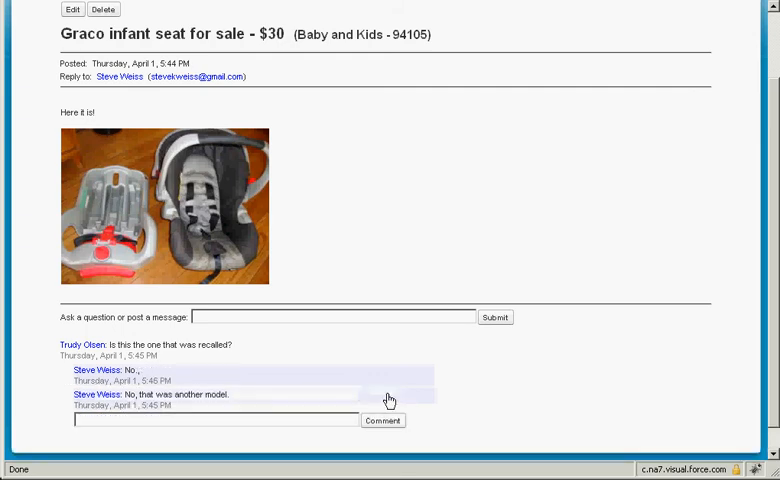